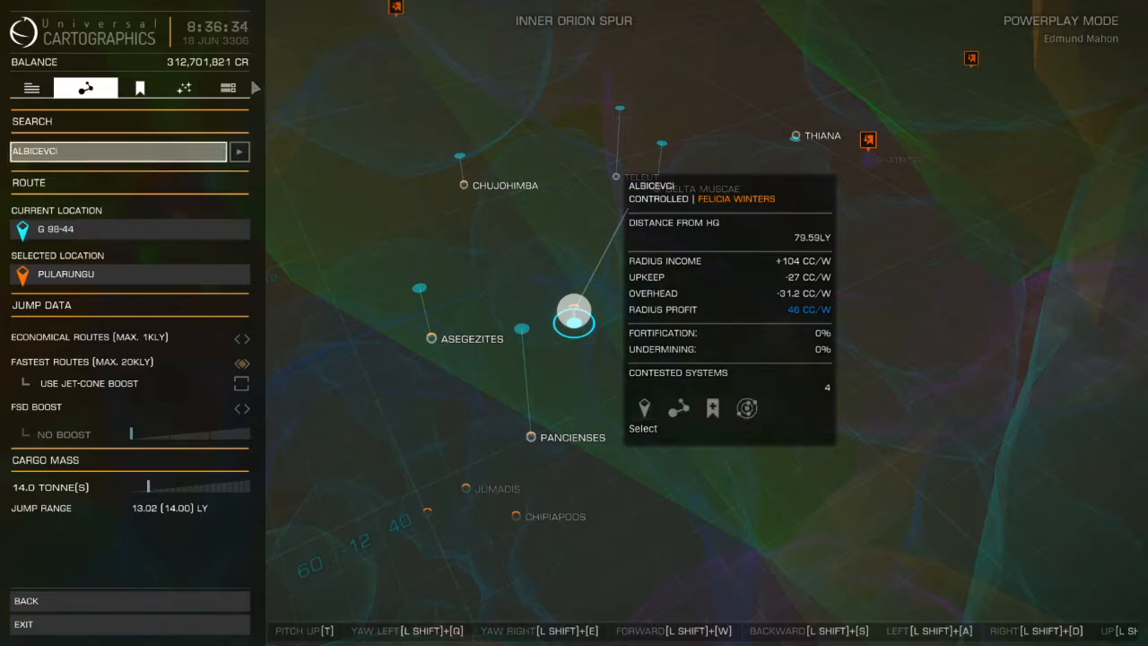
{"action": "mouse_move", "coordinate": [150, 110]}
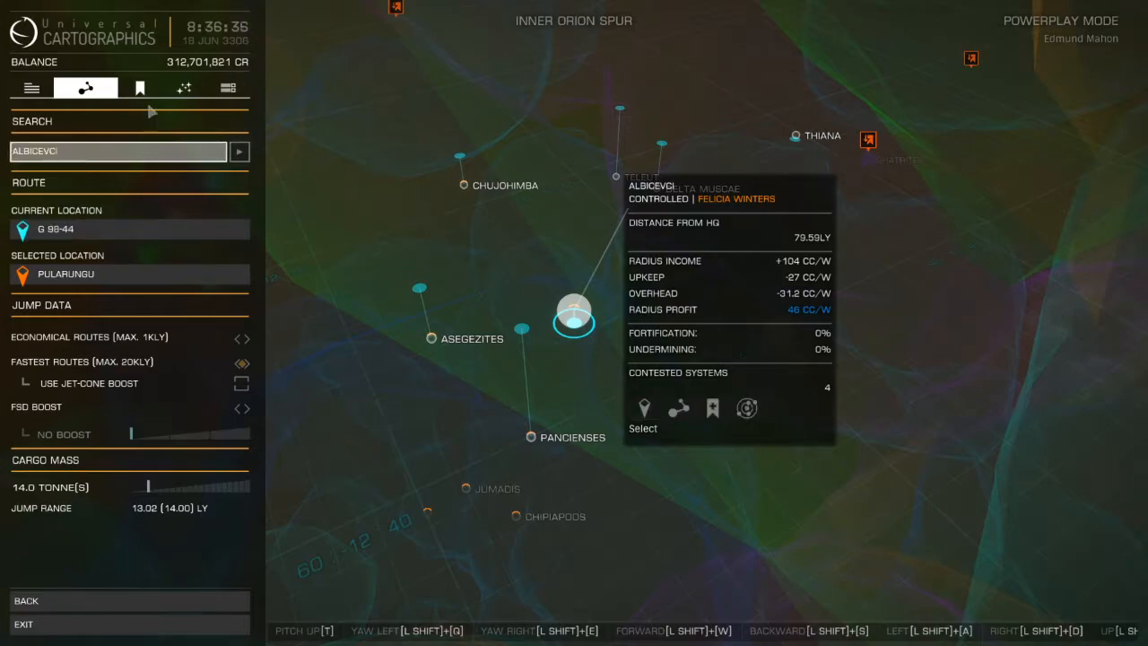
- Show the galaxy map view settings with Edmund Mahon's Powerplay panel
{"action": "left_click", "coordinate": [183, 87]}
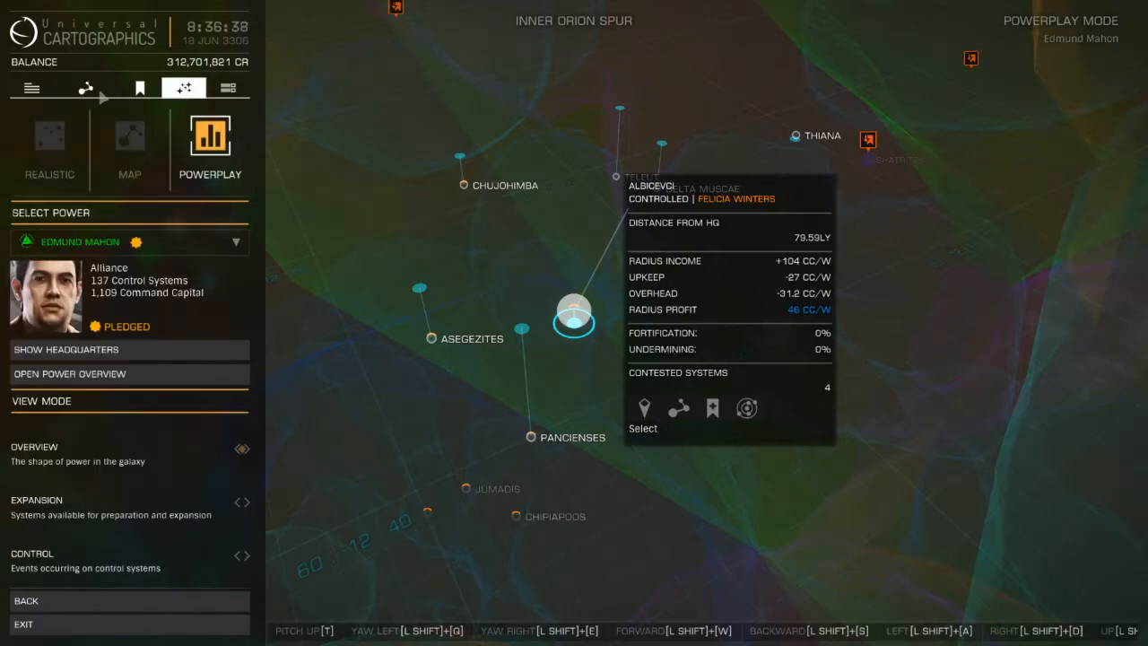
- Return to the system search panel to look up HIP 50489
{"action": "left_click", "coordinate": [85, 87]}
{"action": "type", "text": "HIP 50489"}
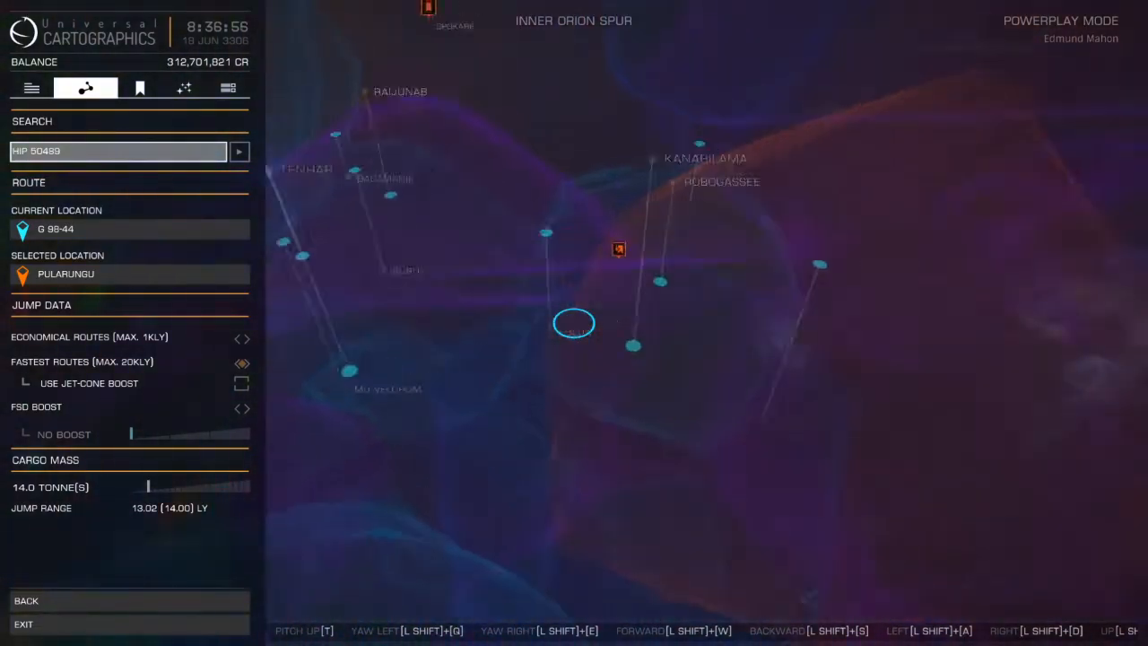
{"action": "left_click", "coordinate": [574, 323]}
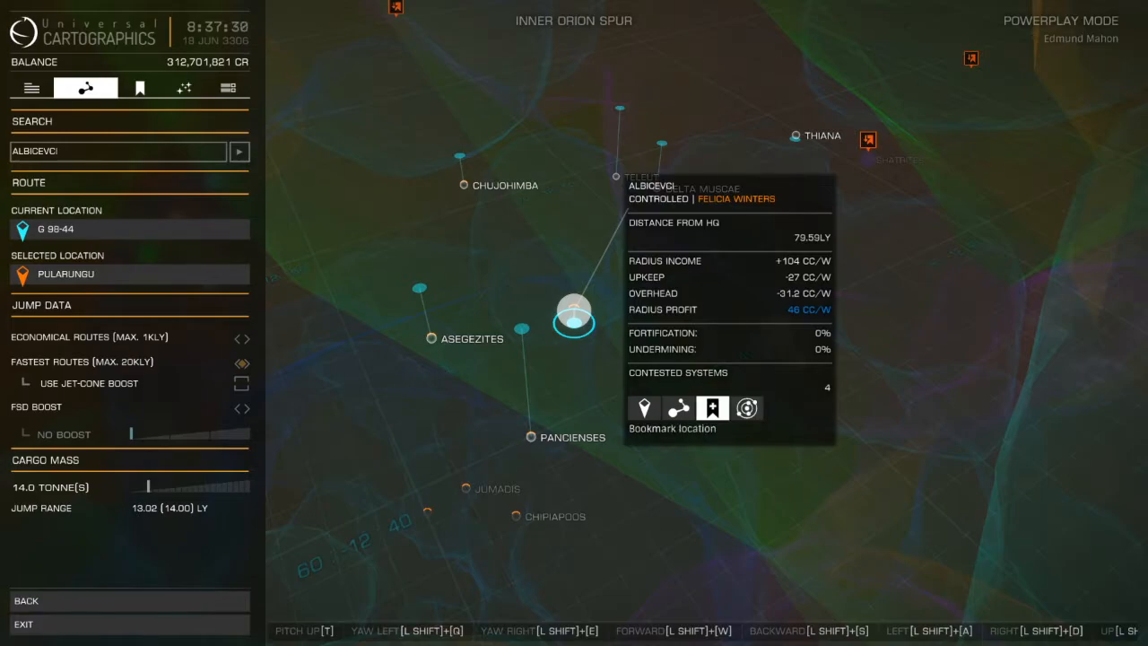
{"action": "mouse_move", "coordinate": [747, 408]}
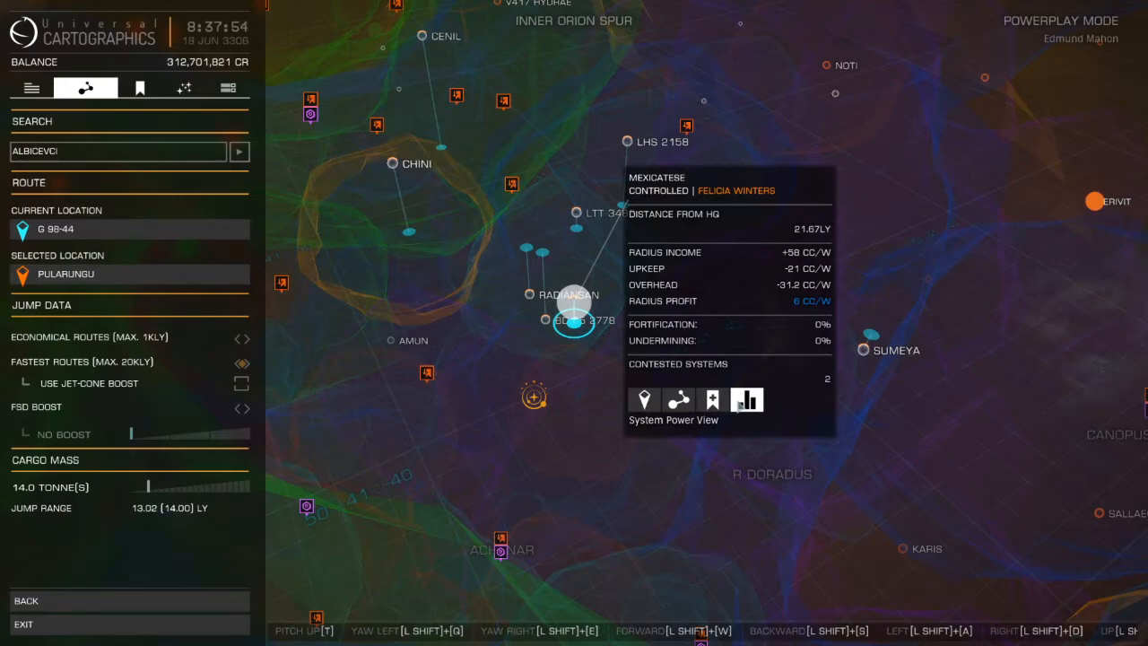
- Open the System Power View for Mexicatese from its map tooltip
{"action": "left_click", "coordinate": [746, 399]}
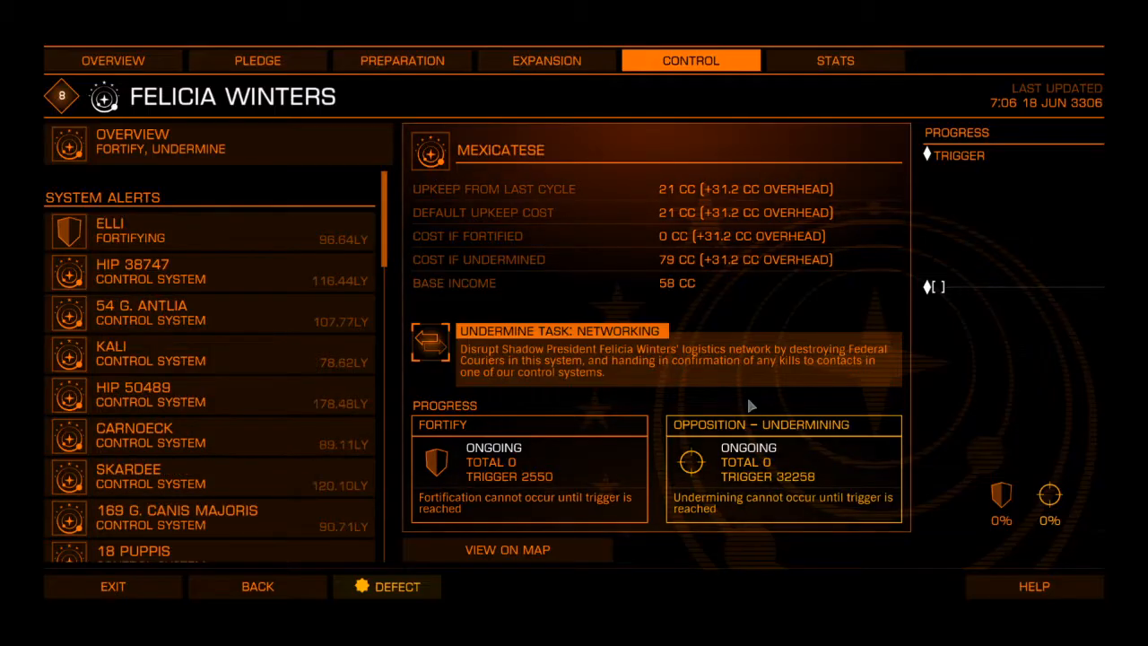